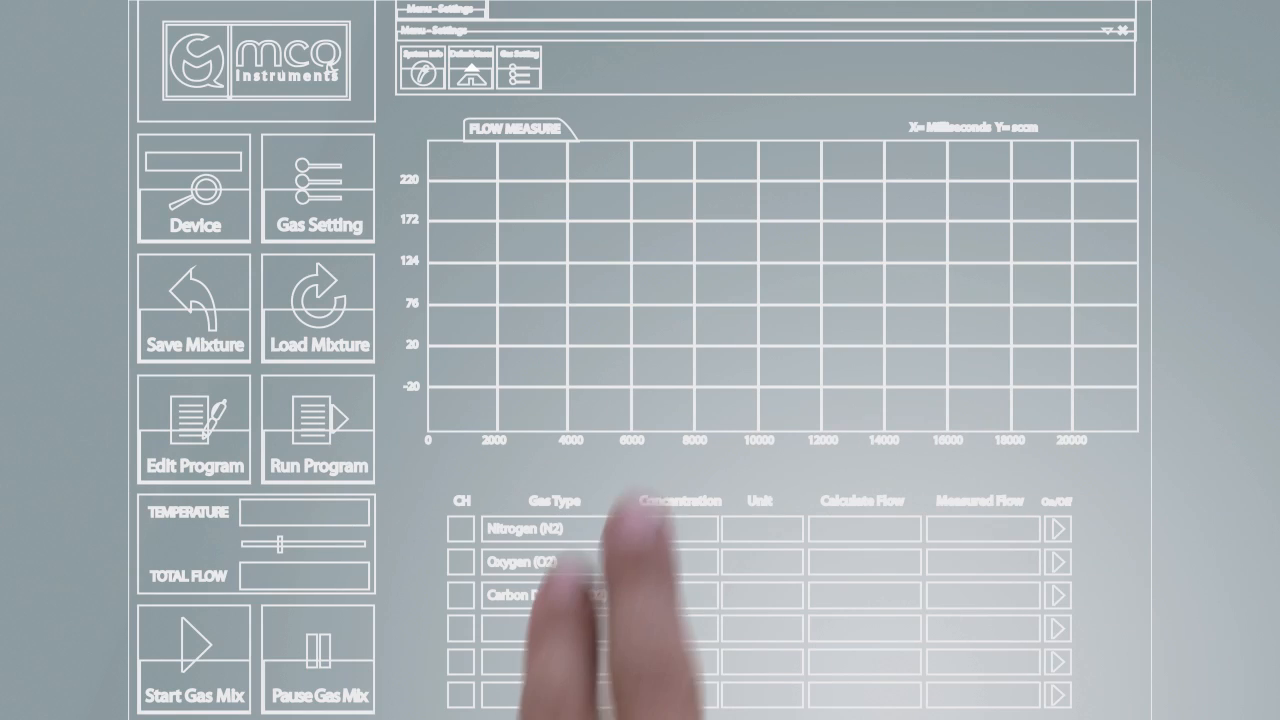
- Connect to the gas blender, then review and close its System Info hardware details
left_click(194, 187)
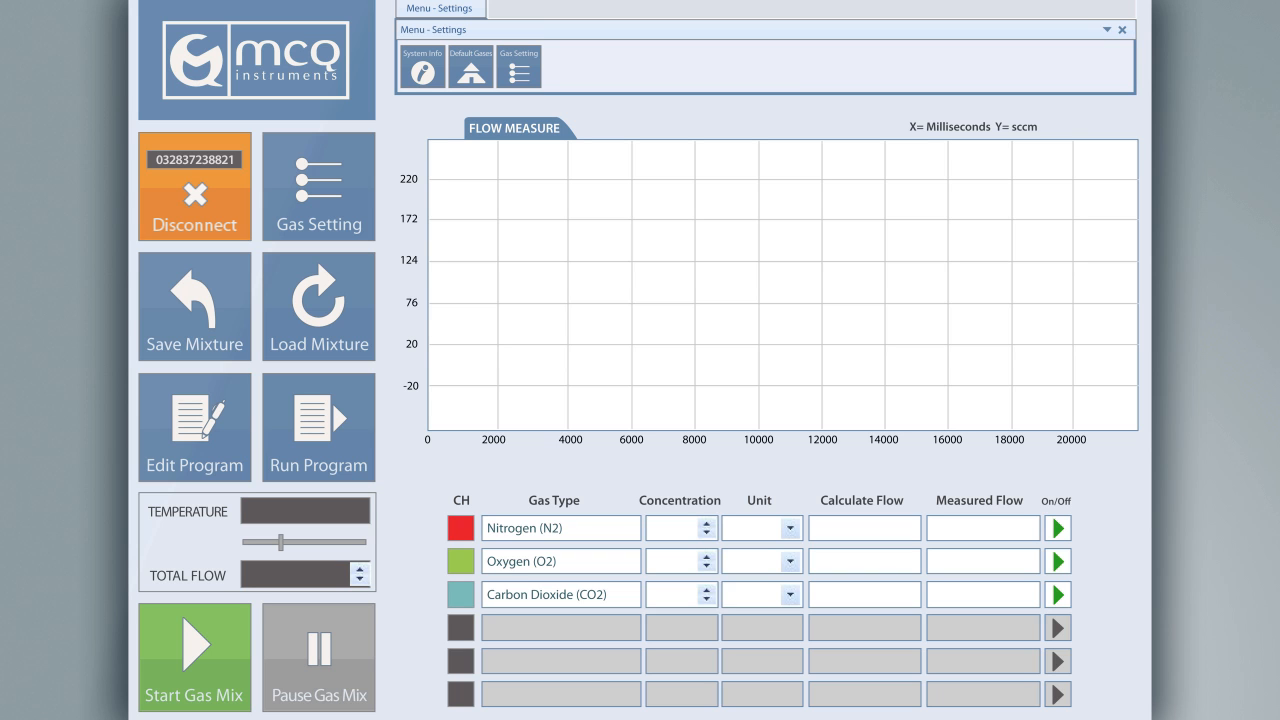
left_click(421, 66)
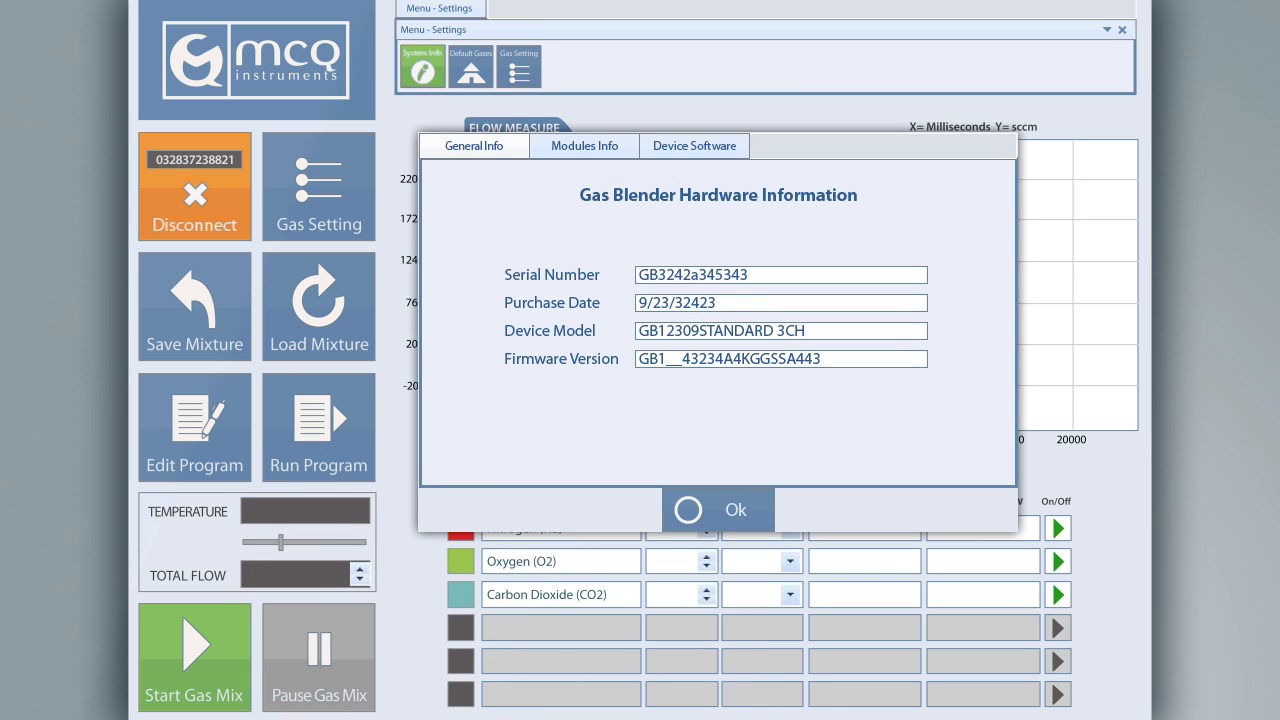
left_click(718, 510)
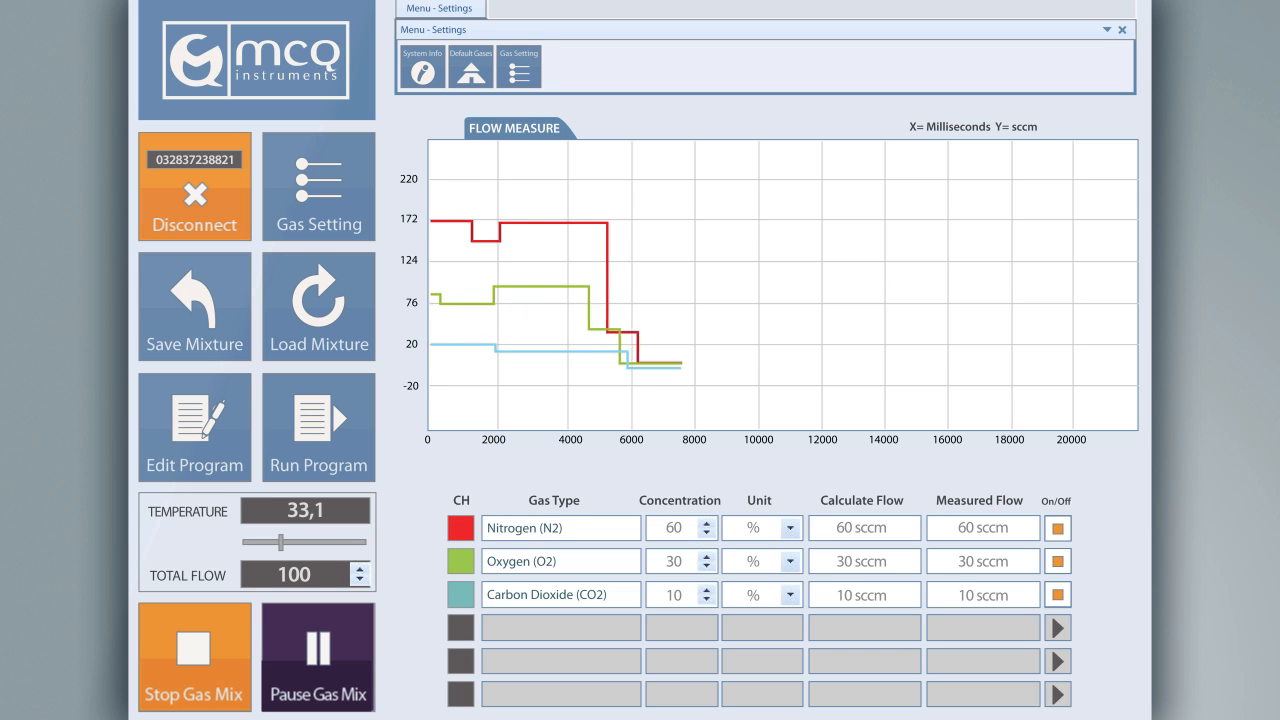
- Switch off the Nitrogen channel and stop the running N2/O2/CO2 gas mix
left_click(1057, 527)
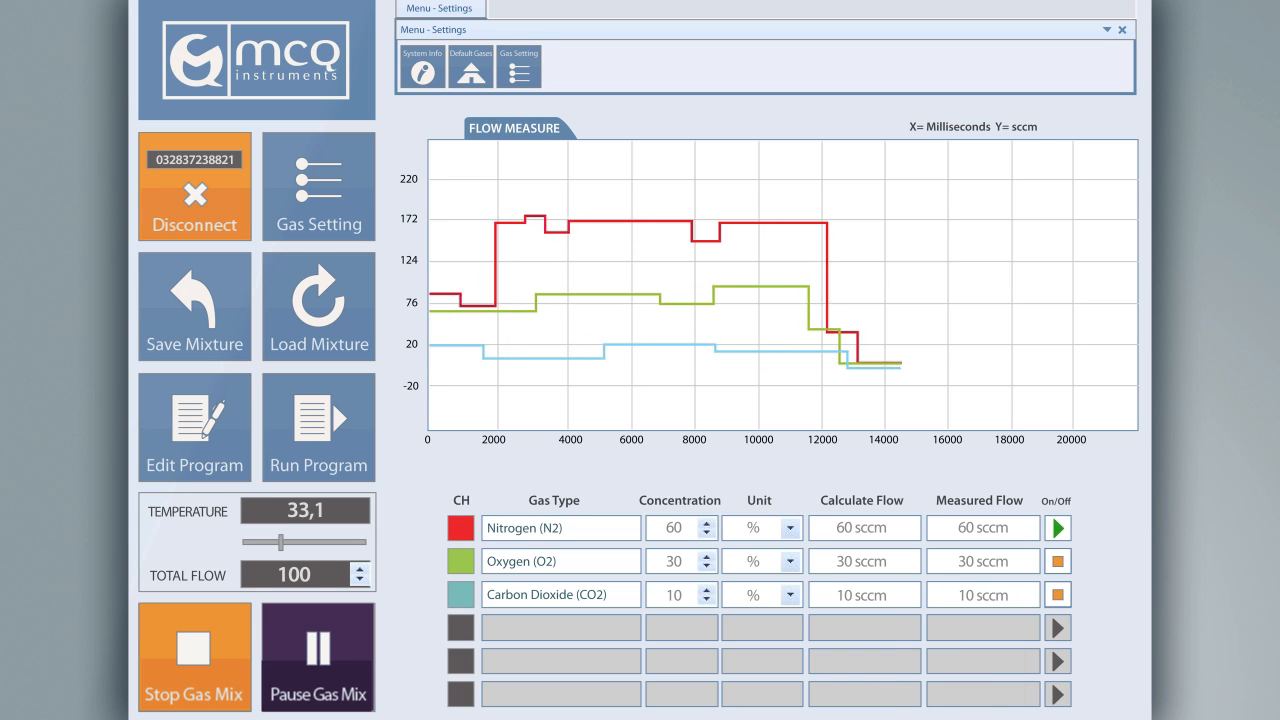
left_click(1057, 527)
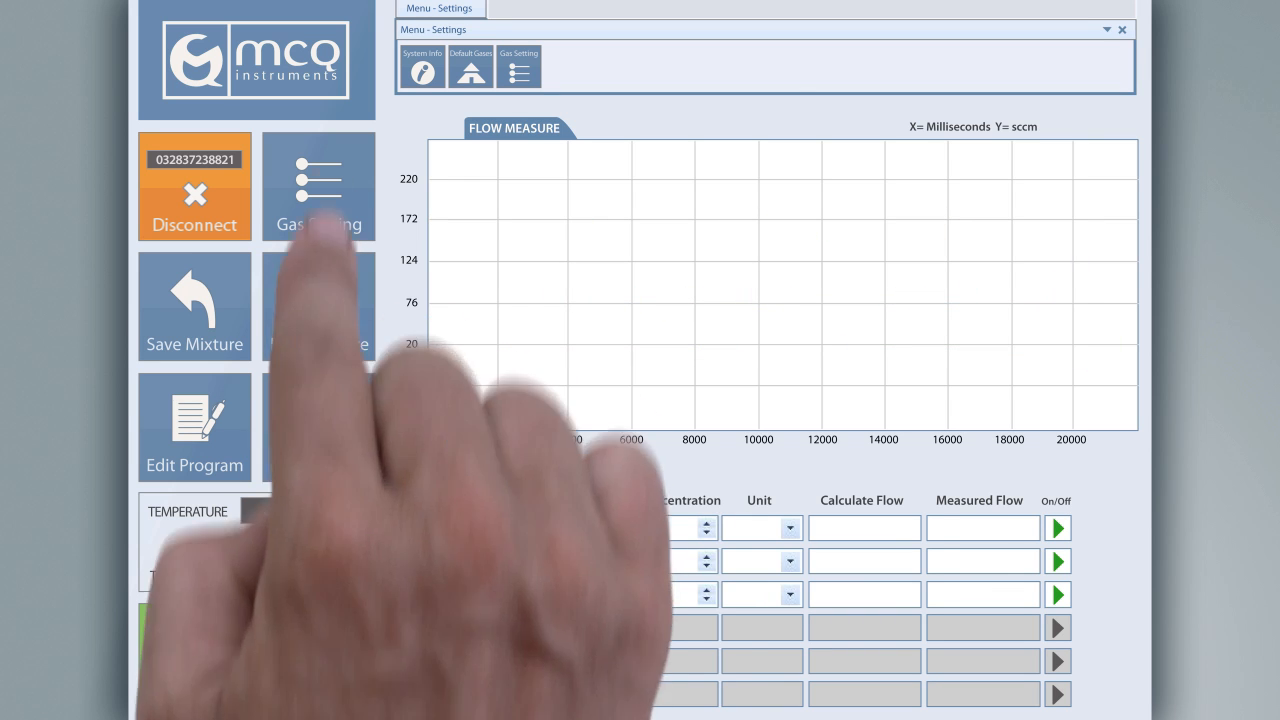
- Show the Gas Properties of the Air in the sky, Air blue and My air mixtures
left_click(318, 186)
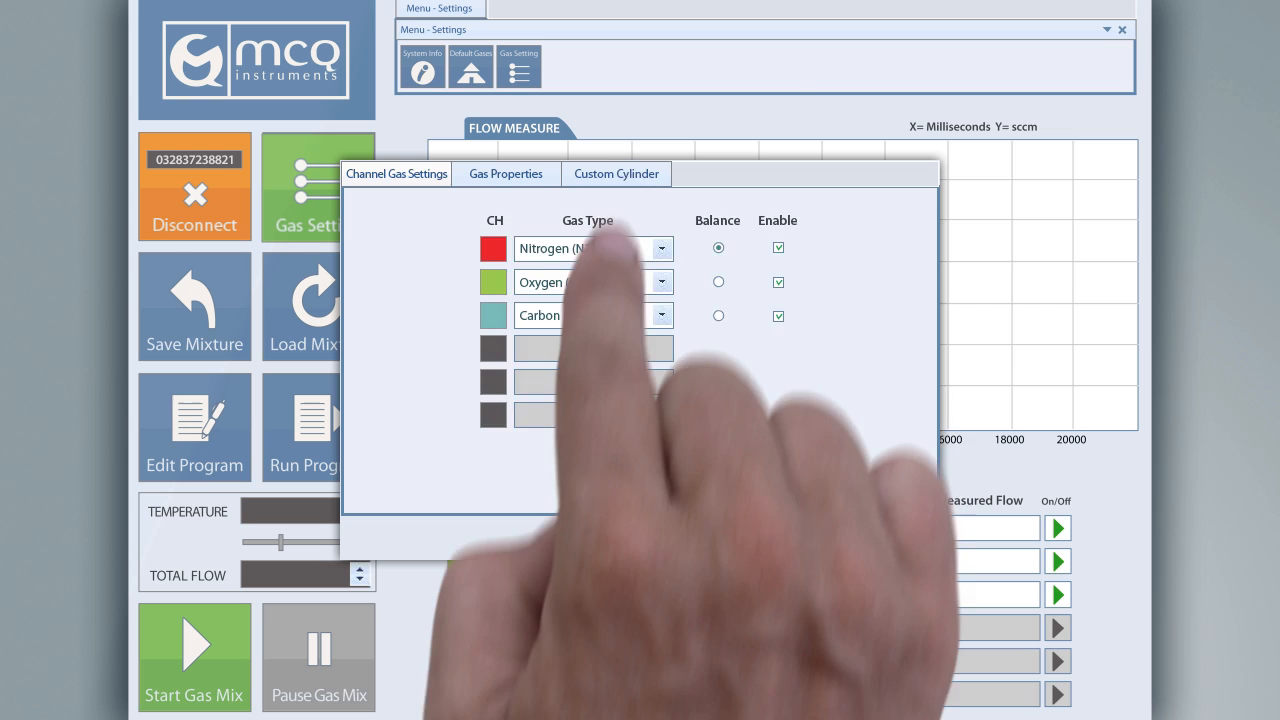
left_click(616, 173)
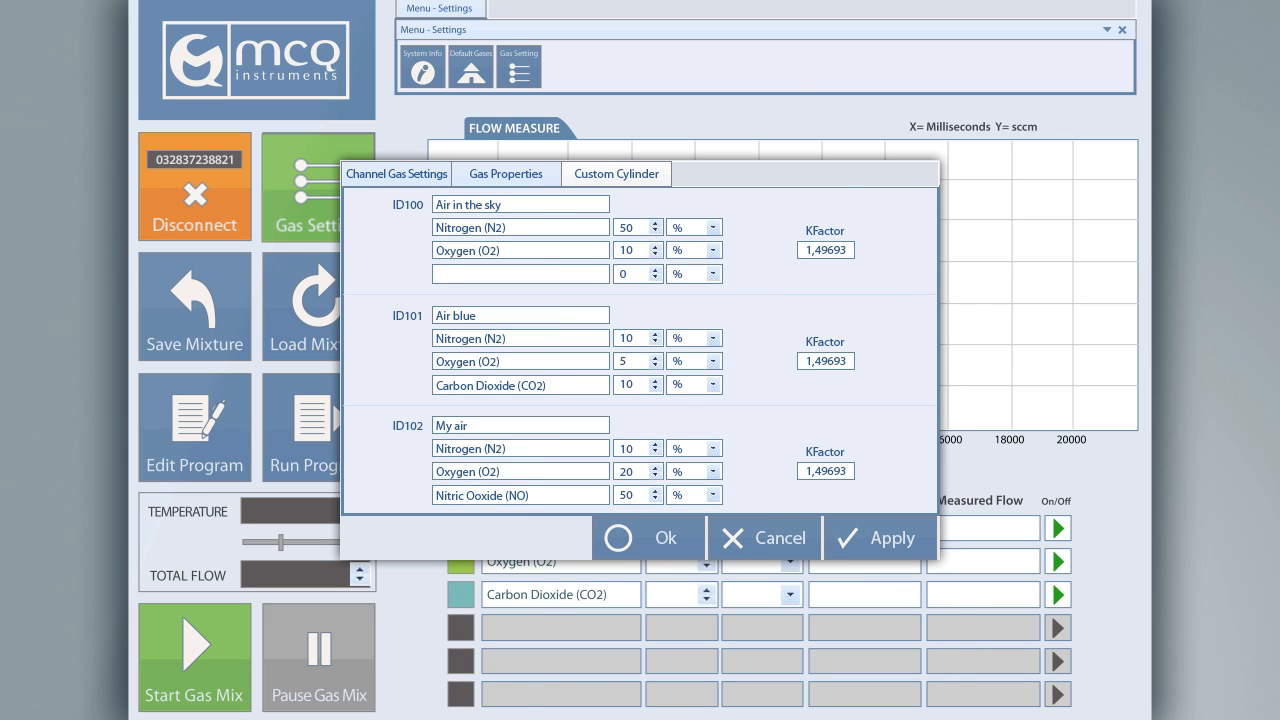